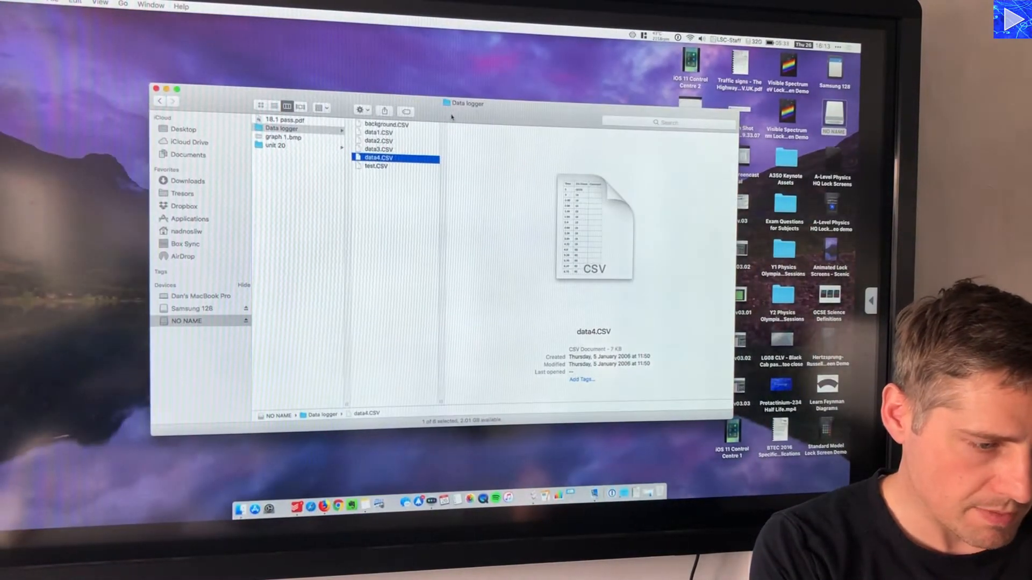
Step: Preview background.CSV and data4.CSV in the Data logger folder
click(387, 125)
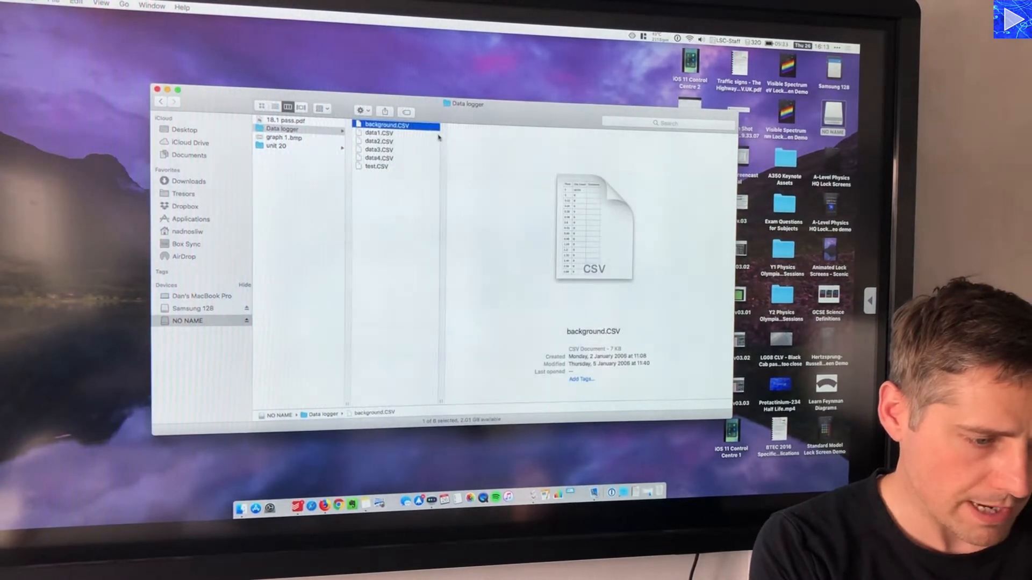
click(379, 158)
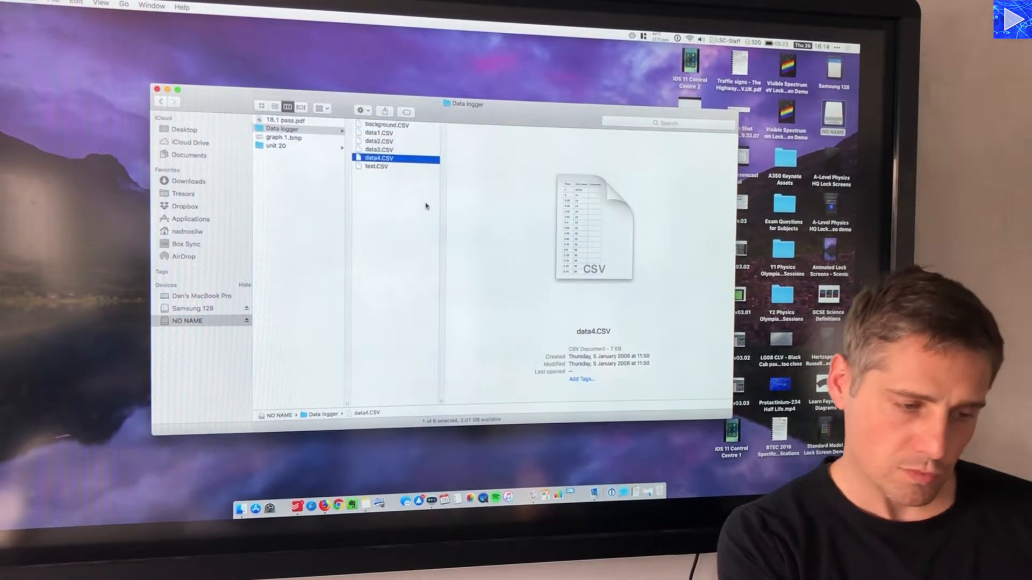
mouse_move(421, 188)
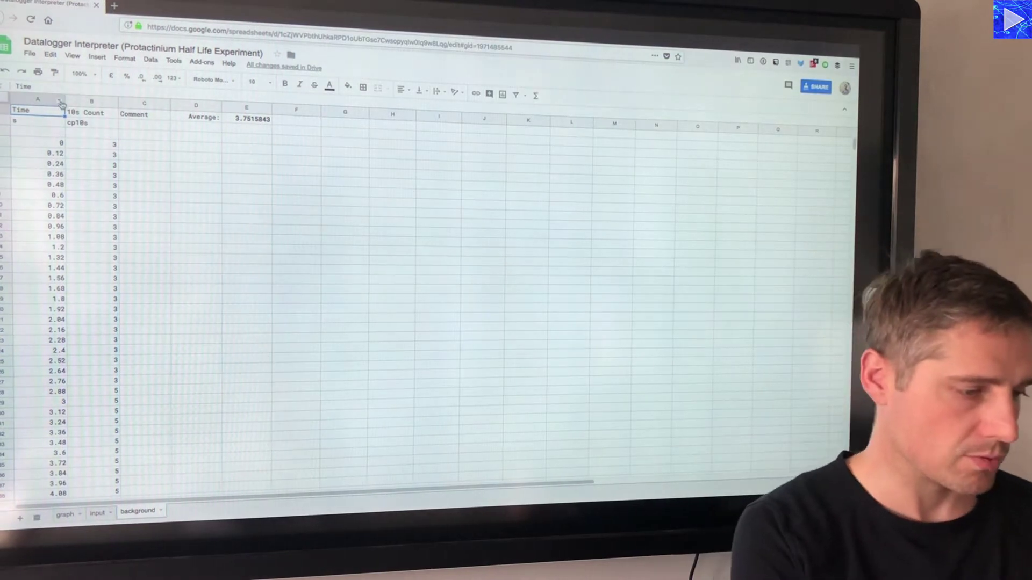
Step: Import background.CSV into the background sheet, replacing the old counts (average 4.5082383)
click(30, 54)
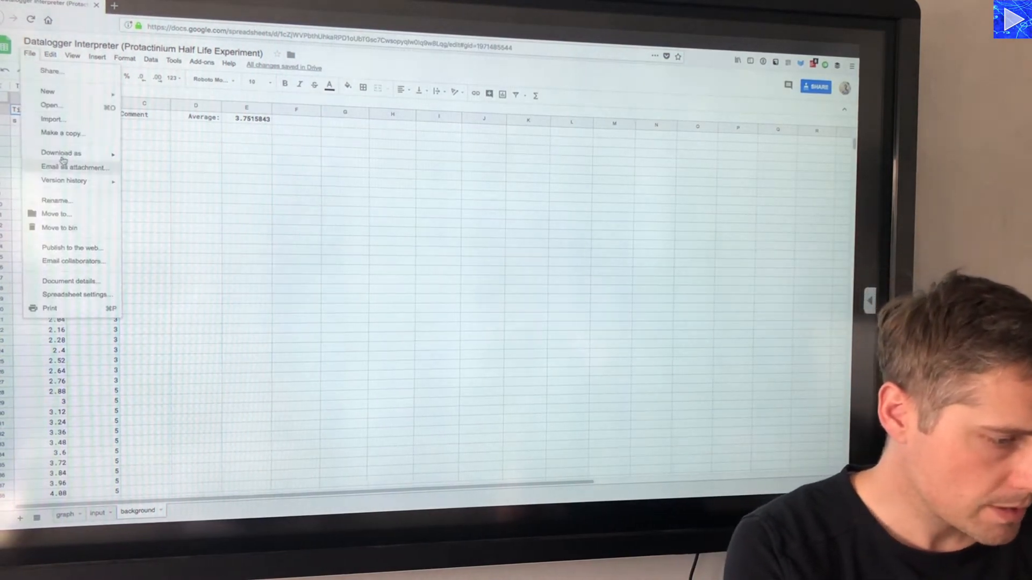
click(53, 120)
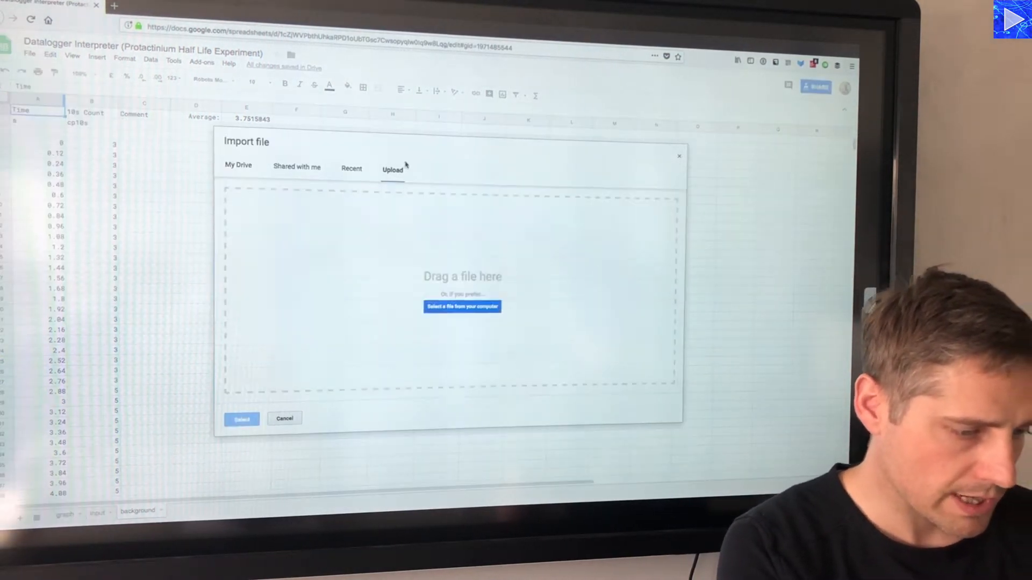
click(462, 307)
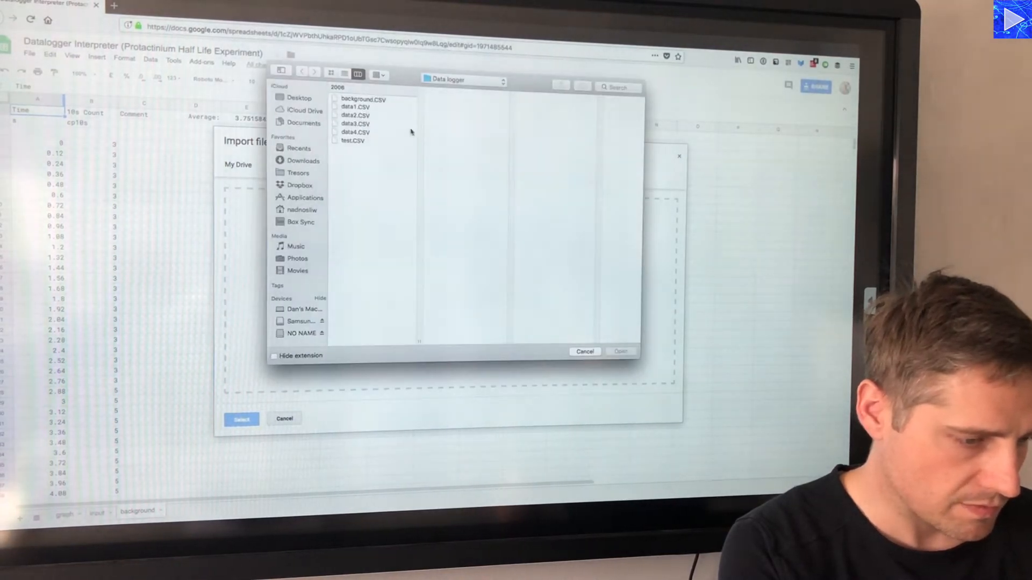
click(362, 99)
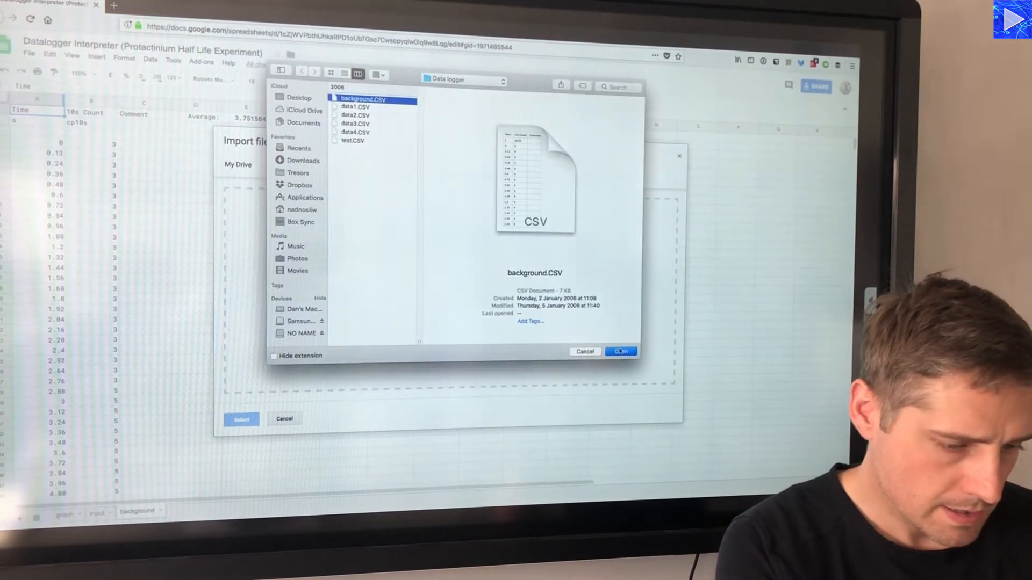
click(618, 351)
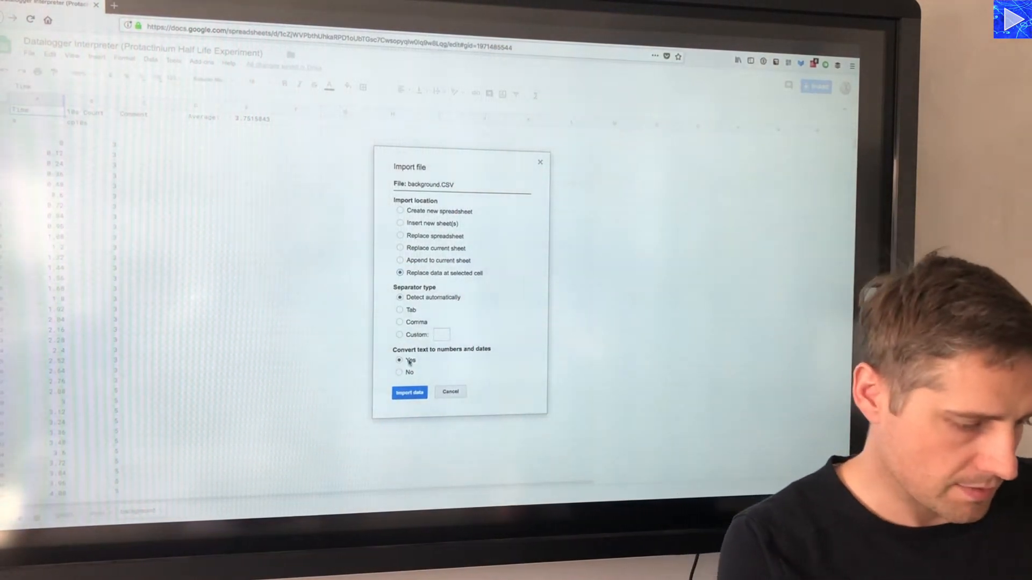
click(408, 392)
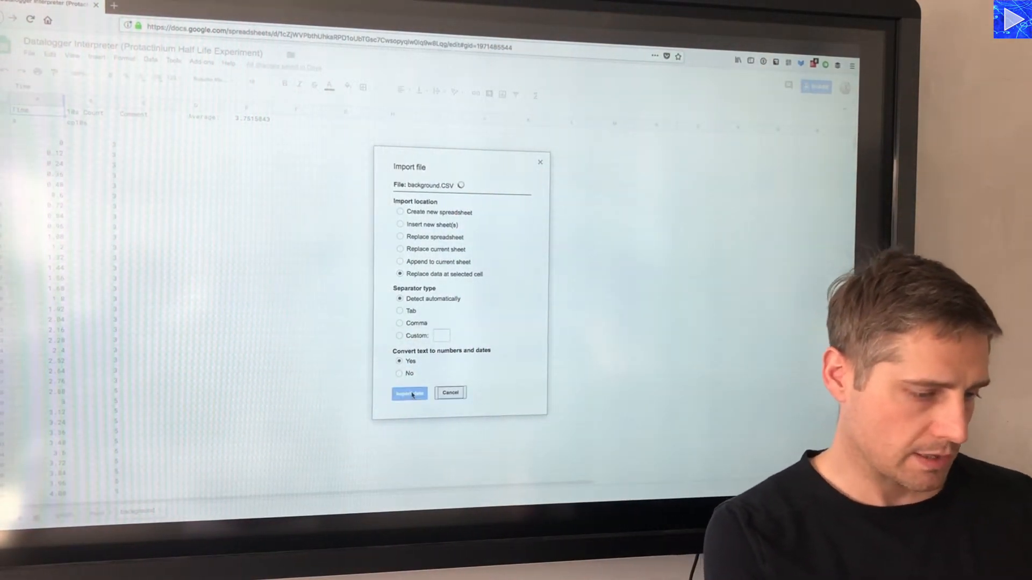
click(409, 393)
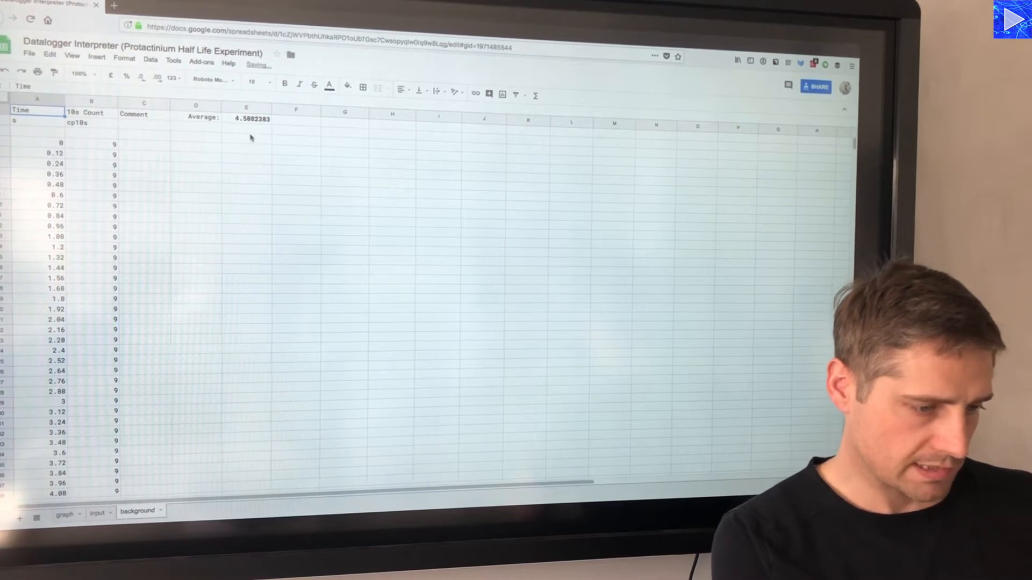
Step: View the decay graph showing a 70.2 s half-life, then the input sheet
click(250, 118)
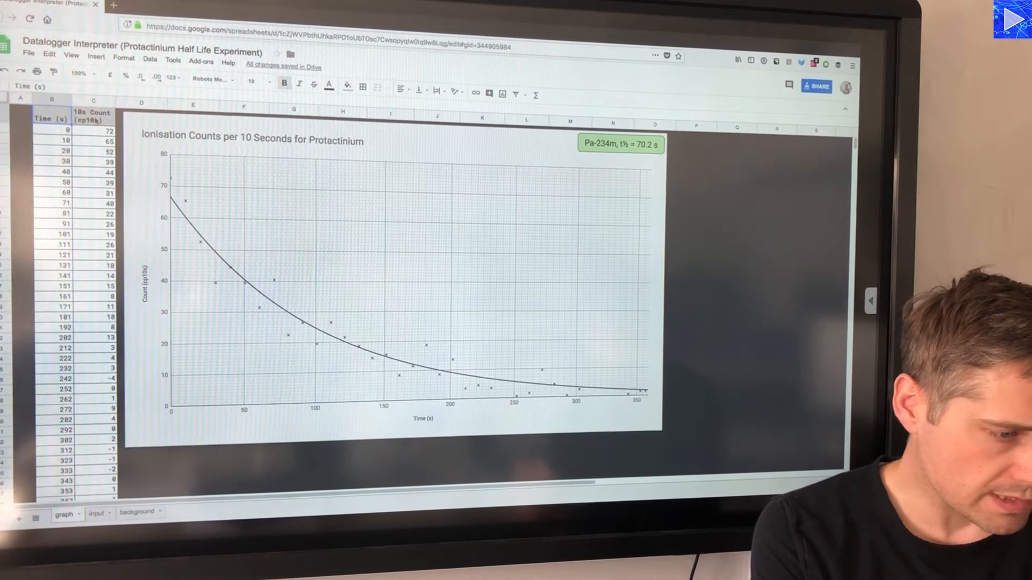
click(93, 131)
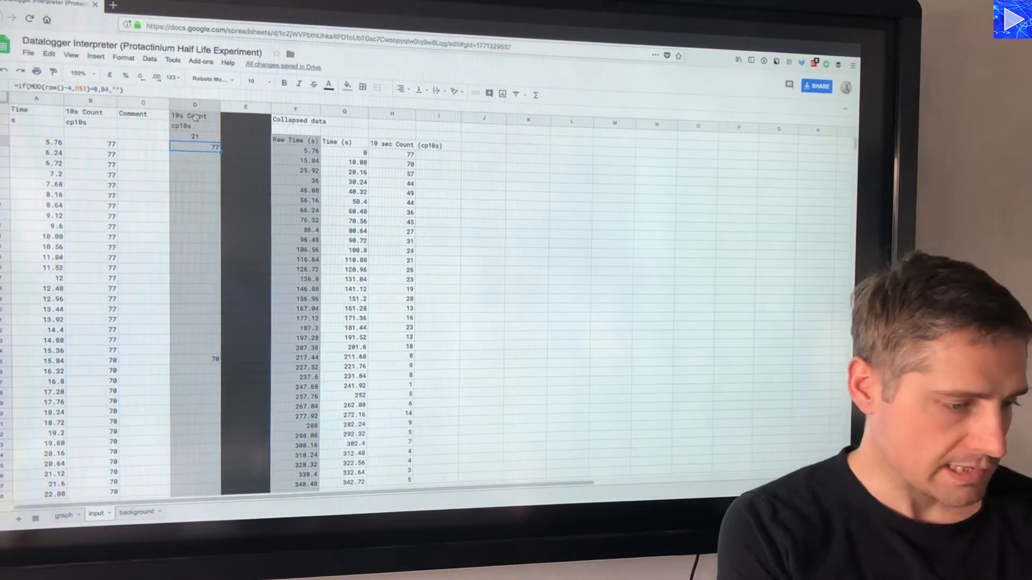
Step: Import data4.CSV into the input sheet, replacing data at the selected cell
click(36, 110)
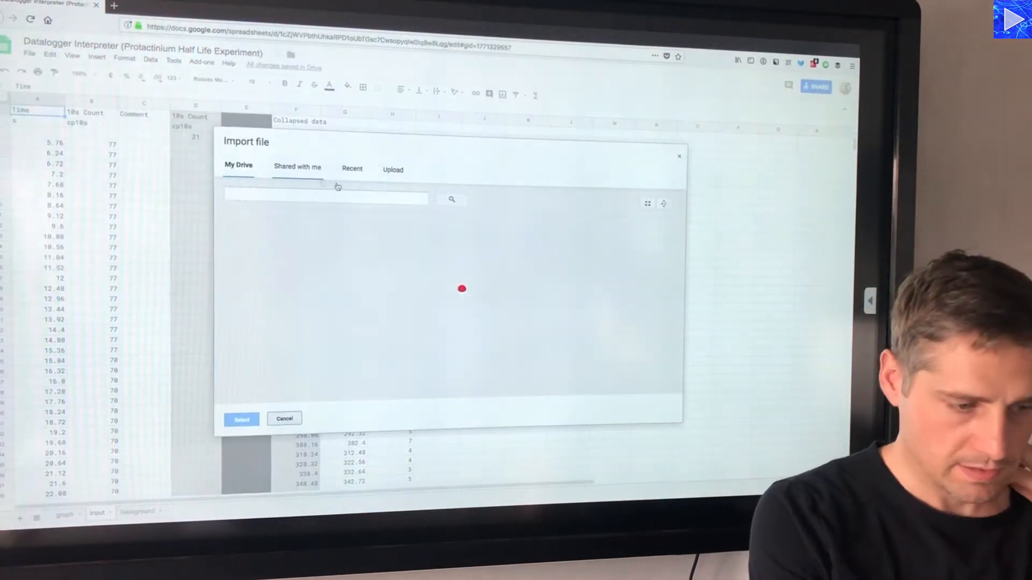
click(393, 169)
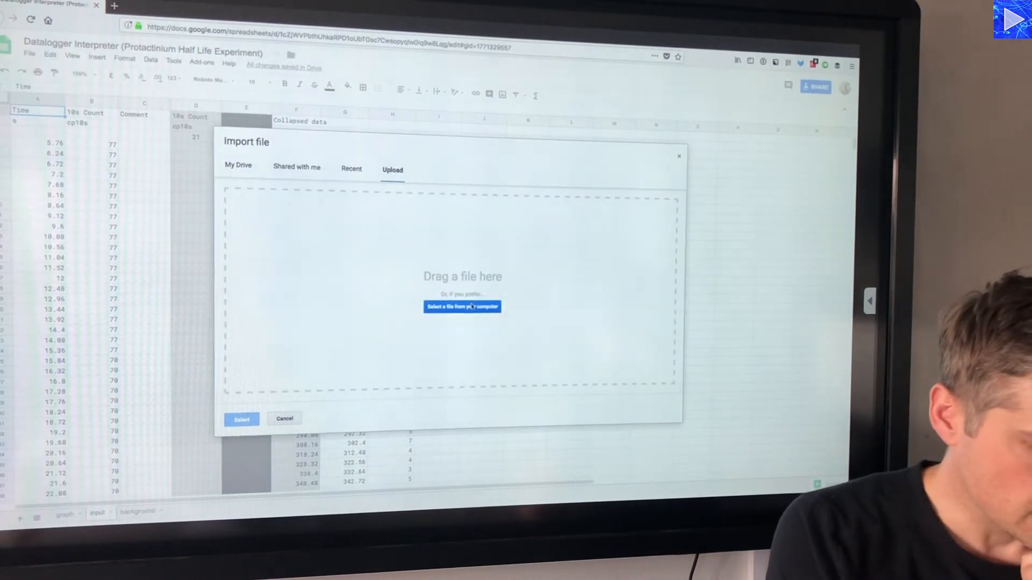
click(462, 307)
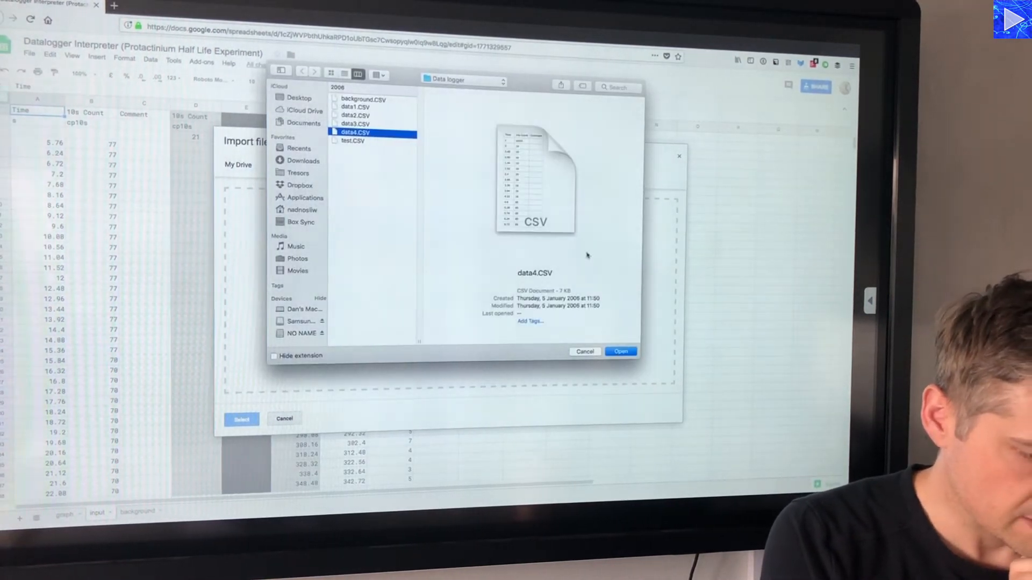
click(619, 351)
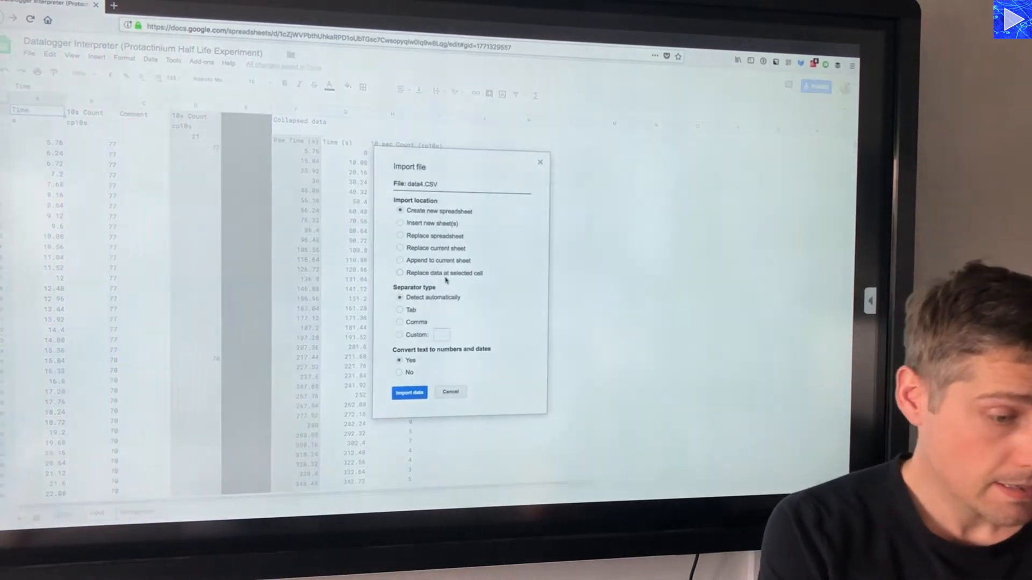
click(399, 272)
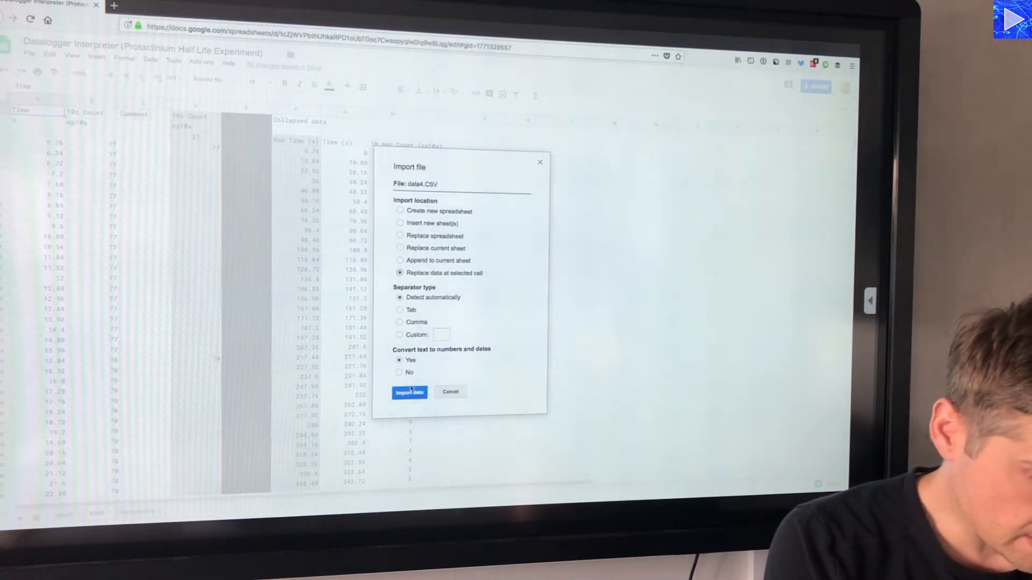
click(408, 392)
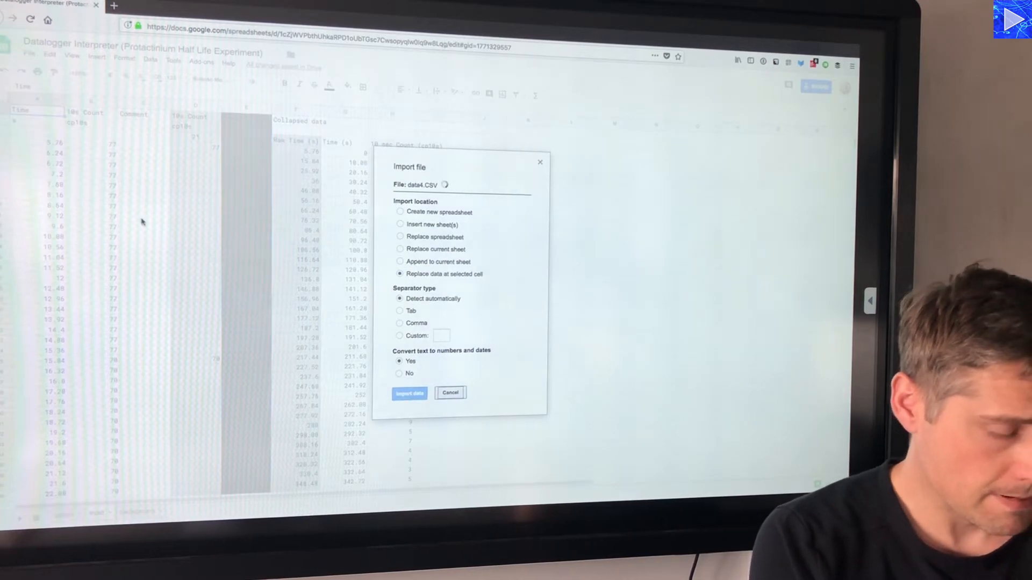
click(408, 393)
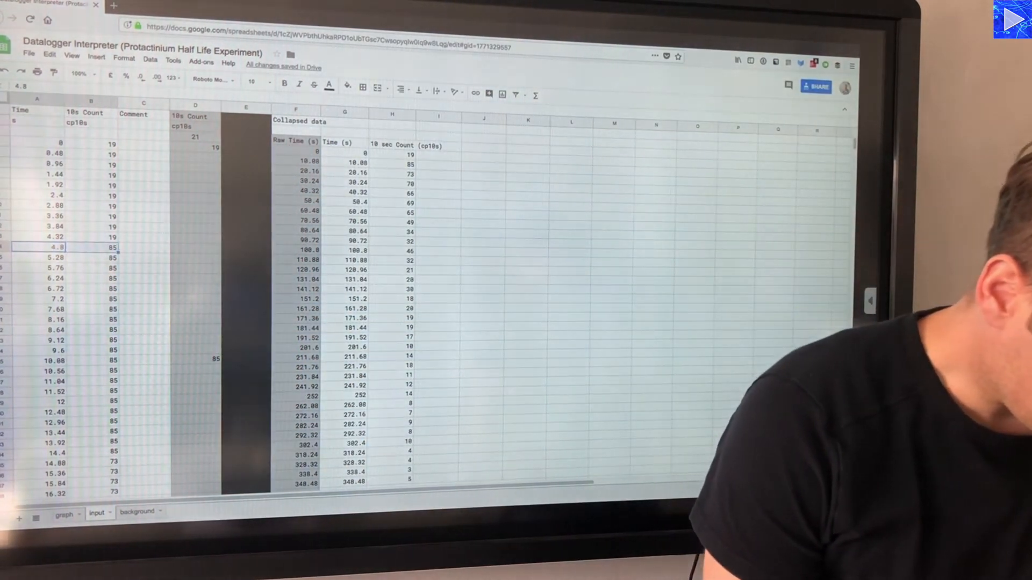
scroll(down, 3)
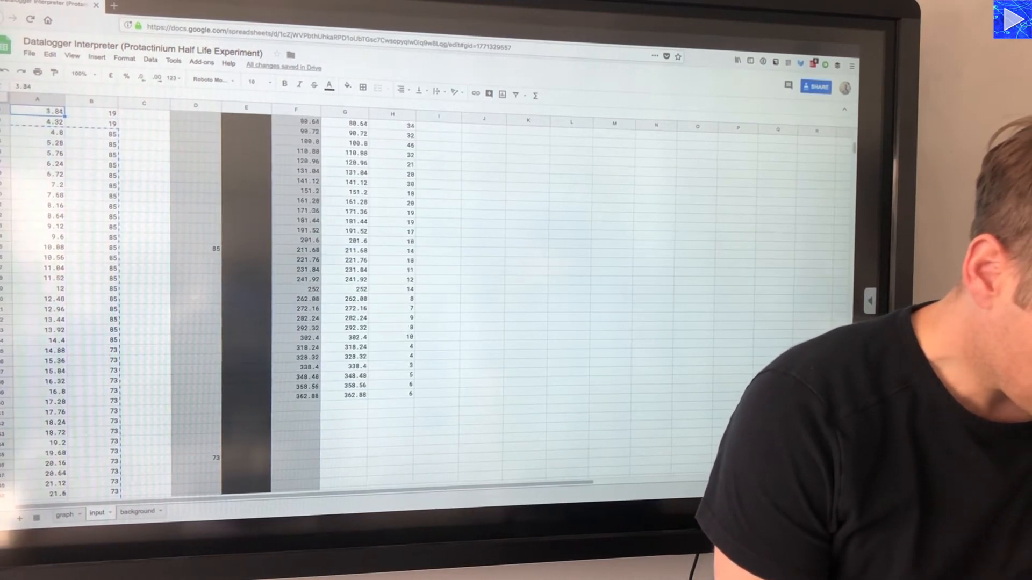
scroll(up, 3)
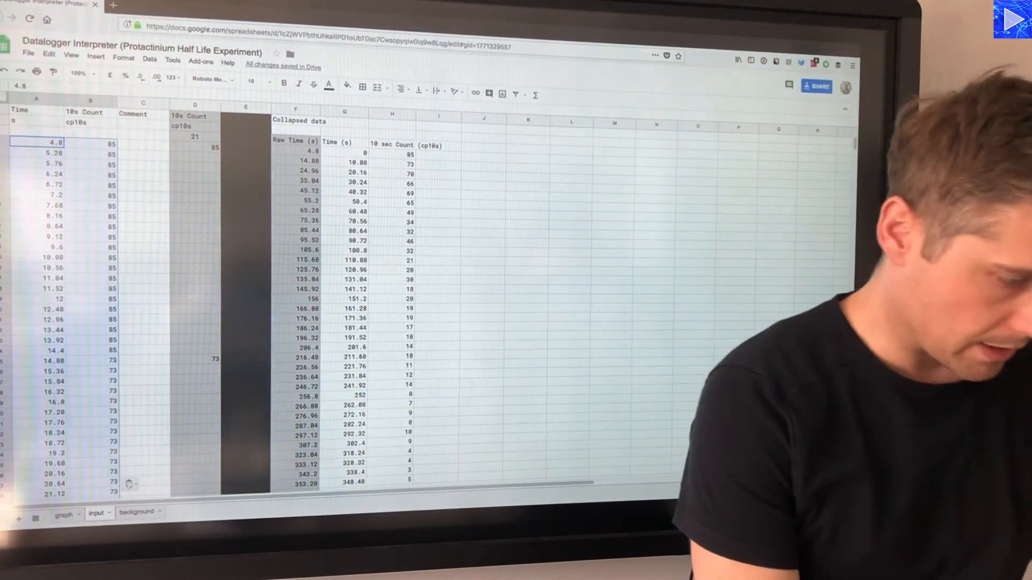
scroll(down, 3)
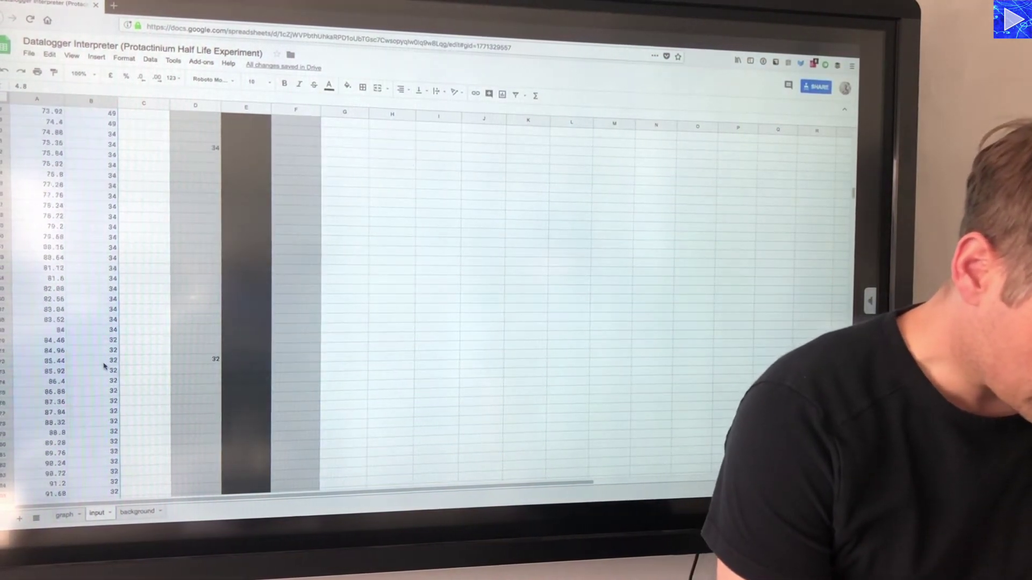
scroll(down, 3)
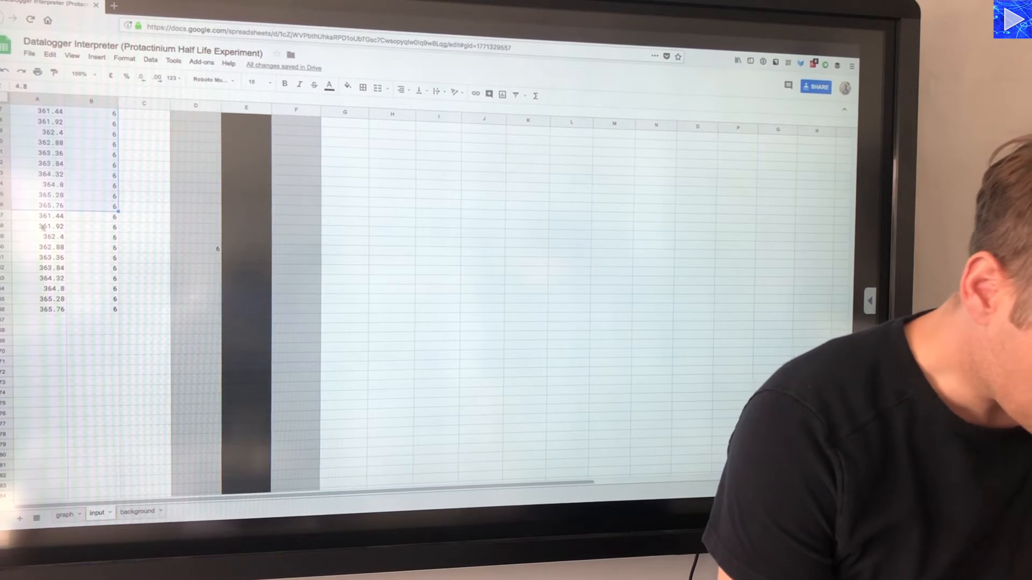
click(52, 216)
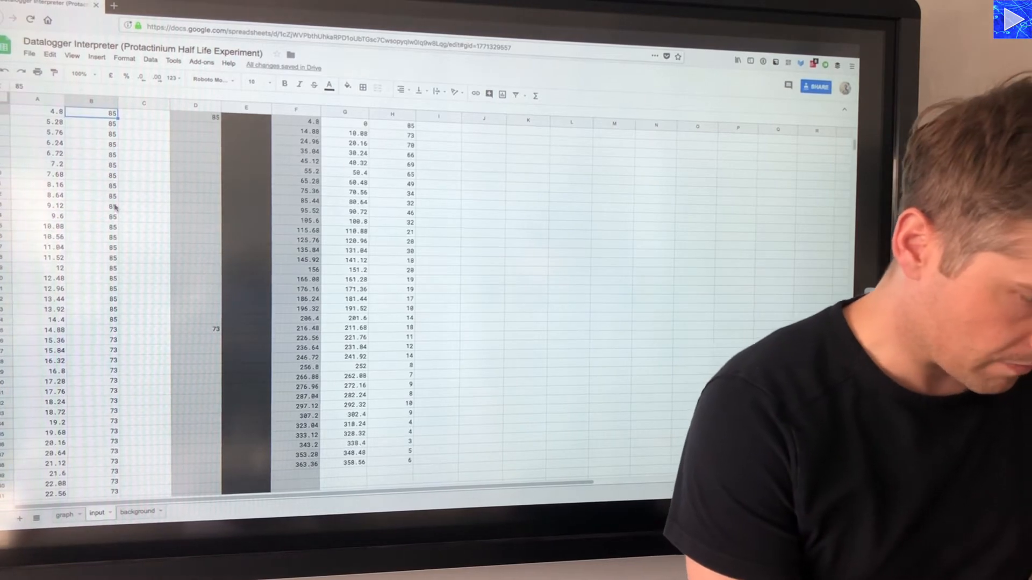
scroll(up, 3)
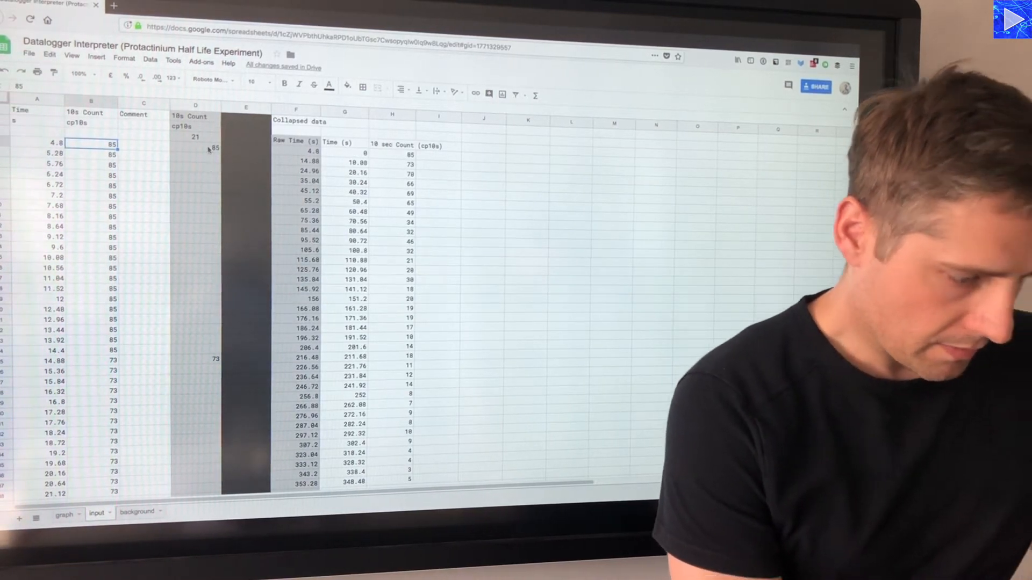
click(195, 149)
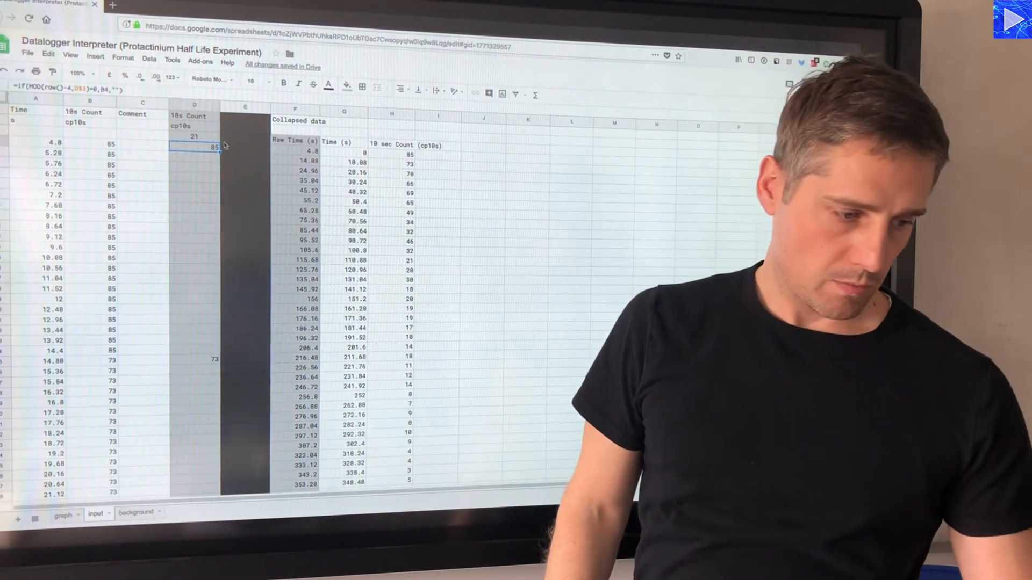
click(343, 152)
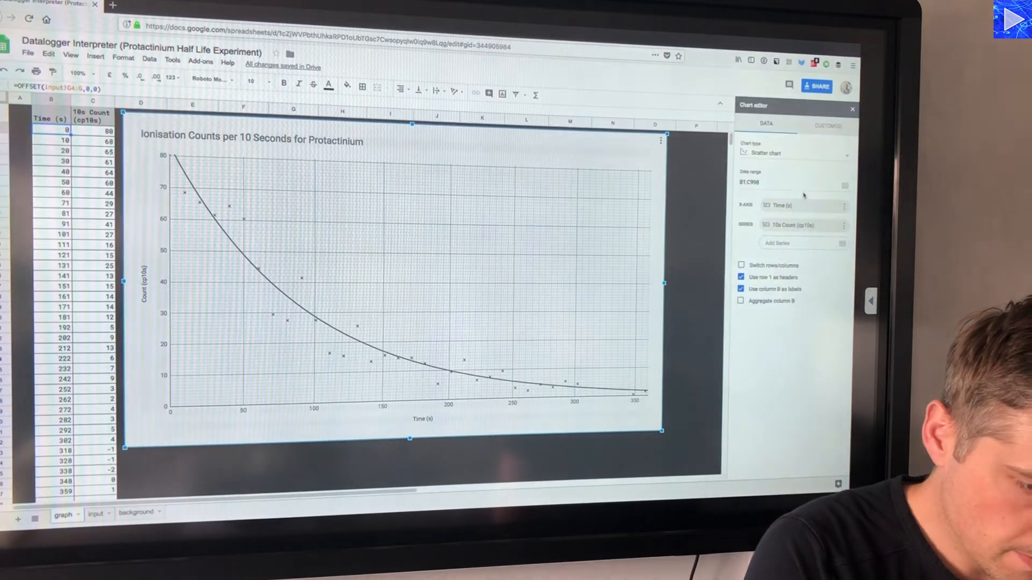
Step: Set the vertical axis maximum to 90 with nine major gridlines
click(827, 126)
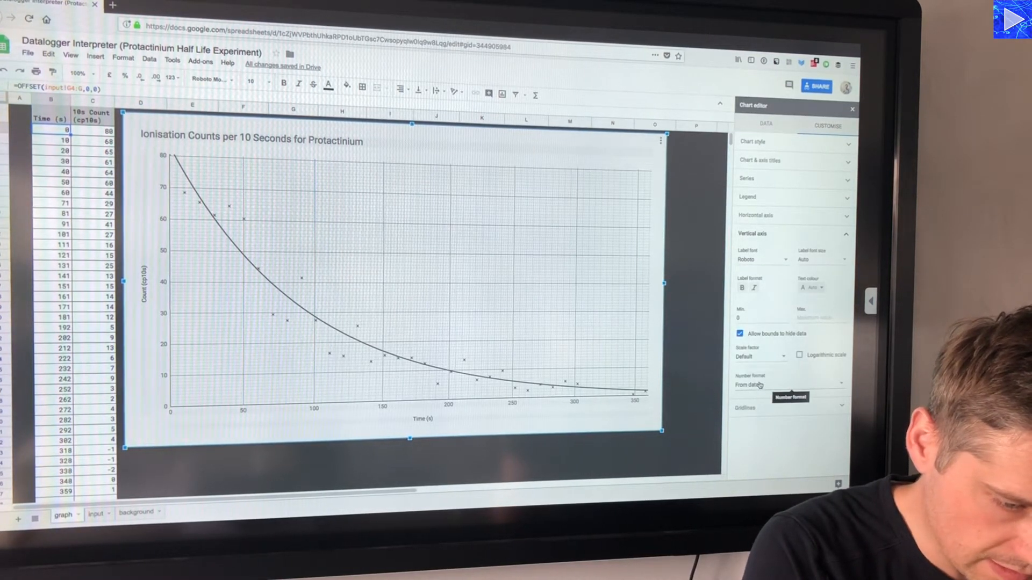
click(819, 317)
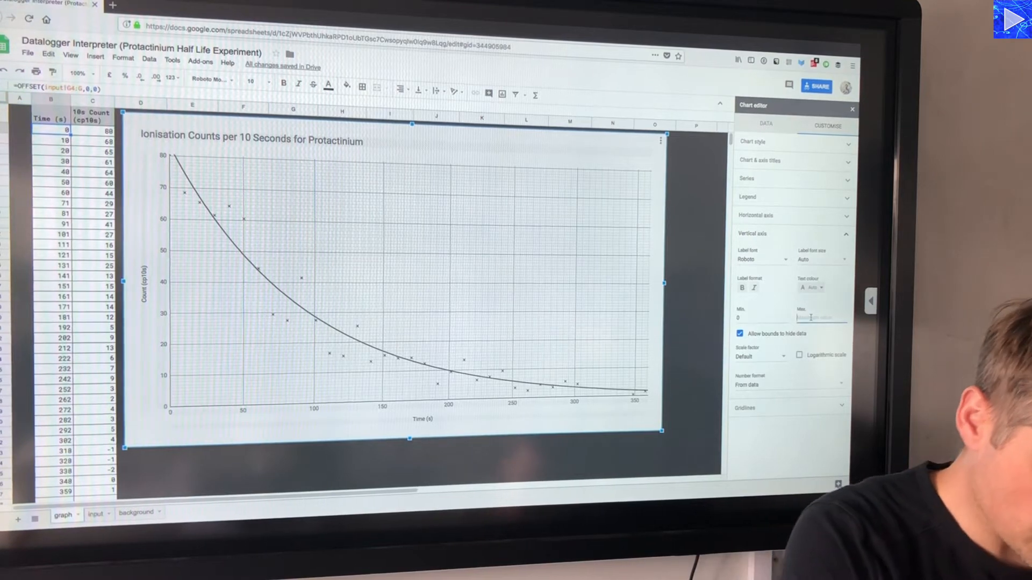
text(90)
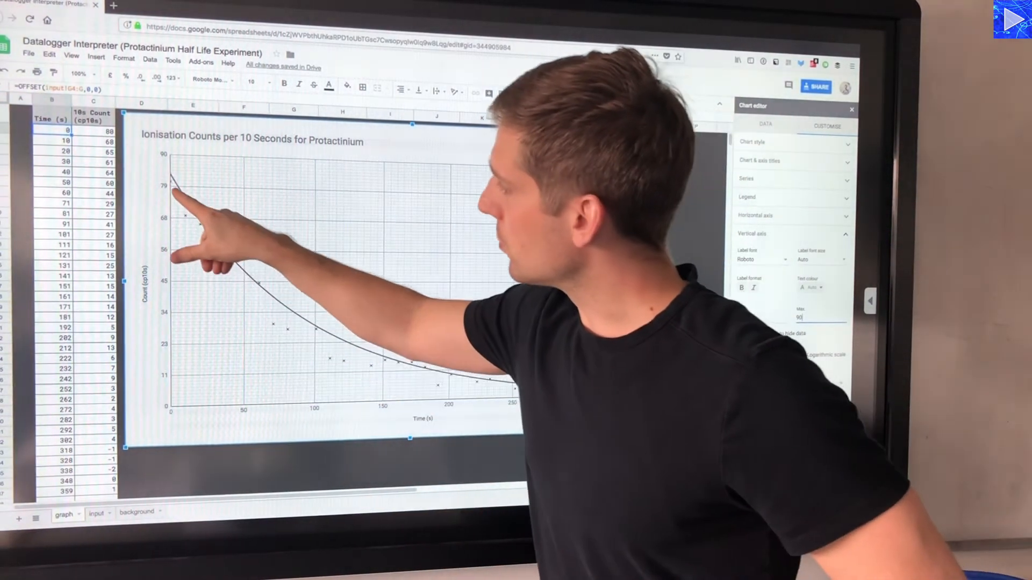
click(851, 109)
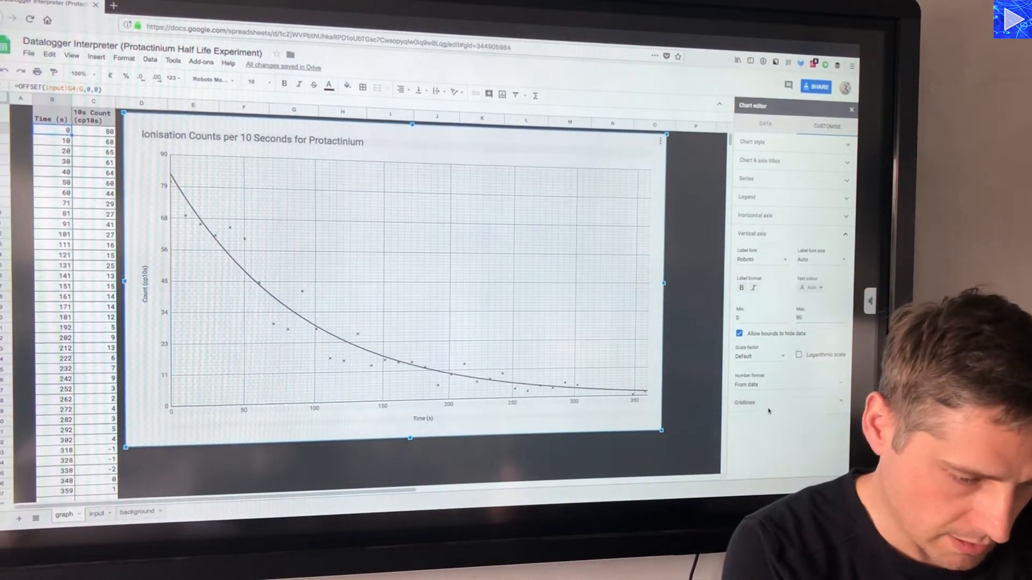
click(763, 291)
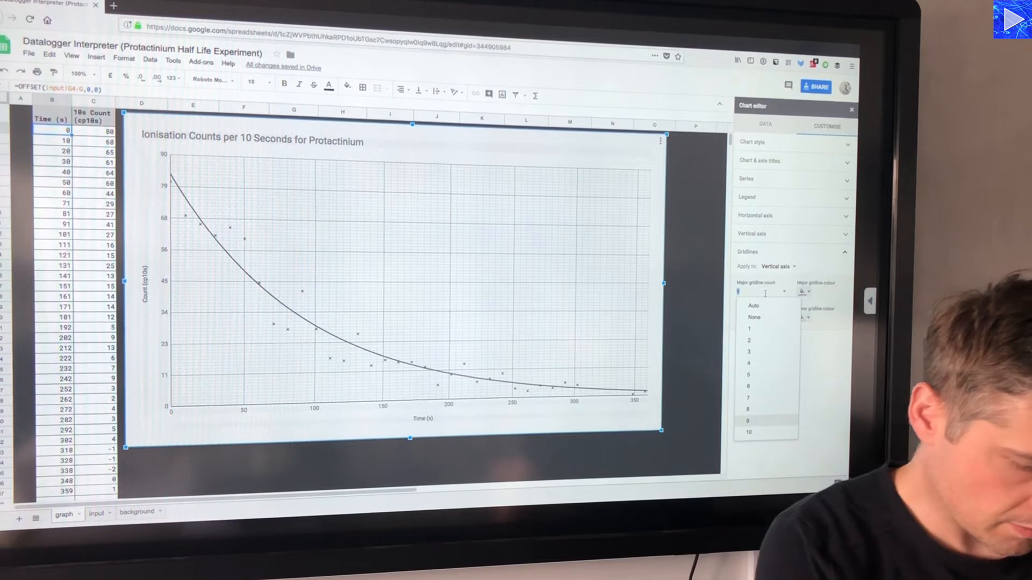
click(748, 431)
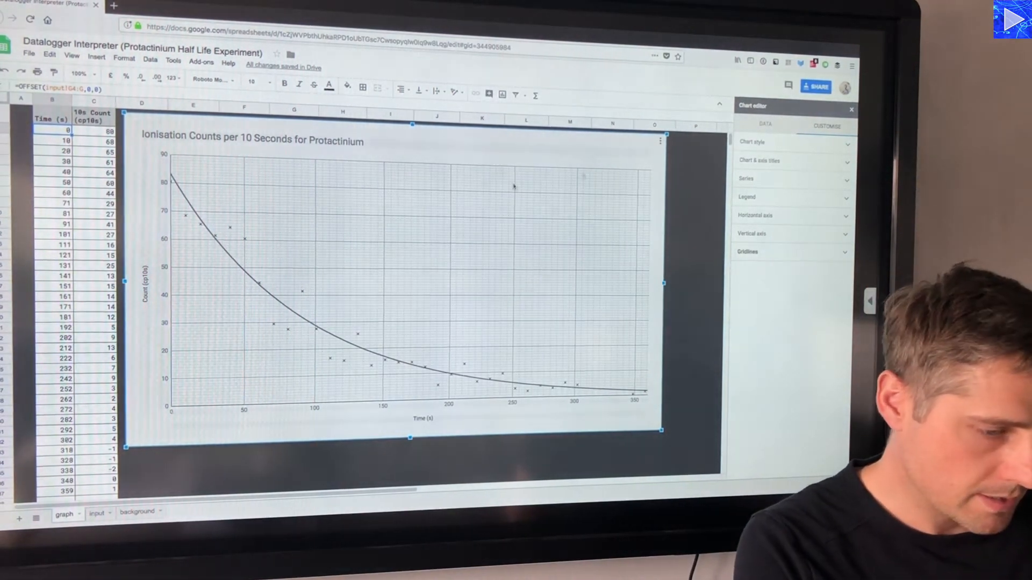
Step: AirDrop the decay chart PDF to the iPad
click(851, 109)
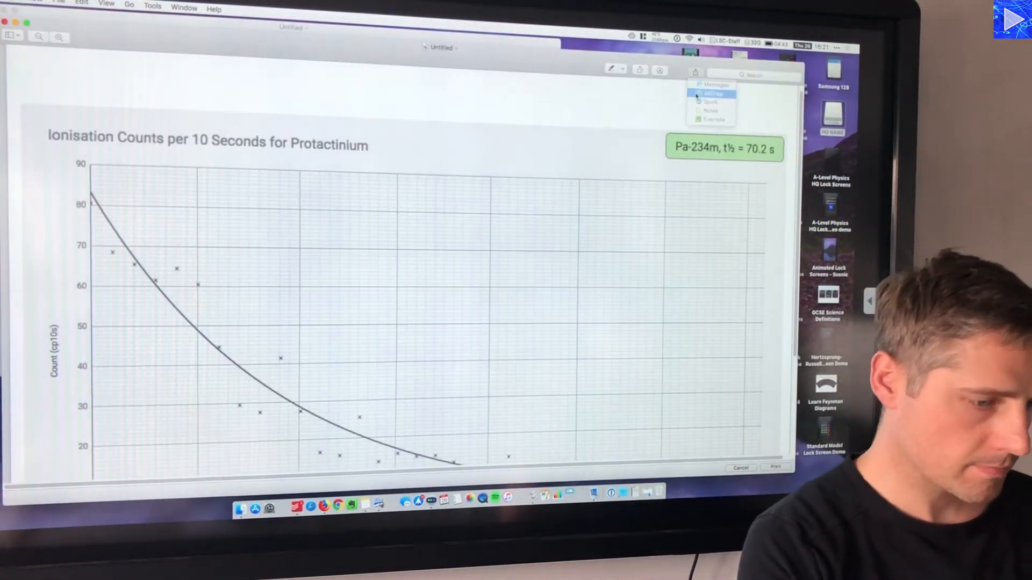
click(712, 93)
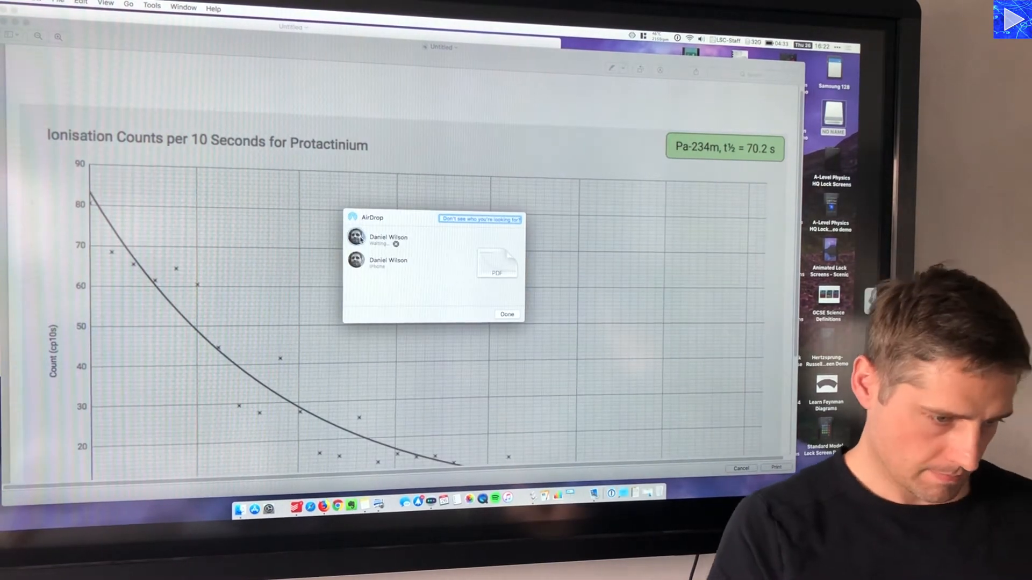
click(387, 237)
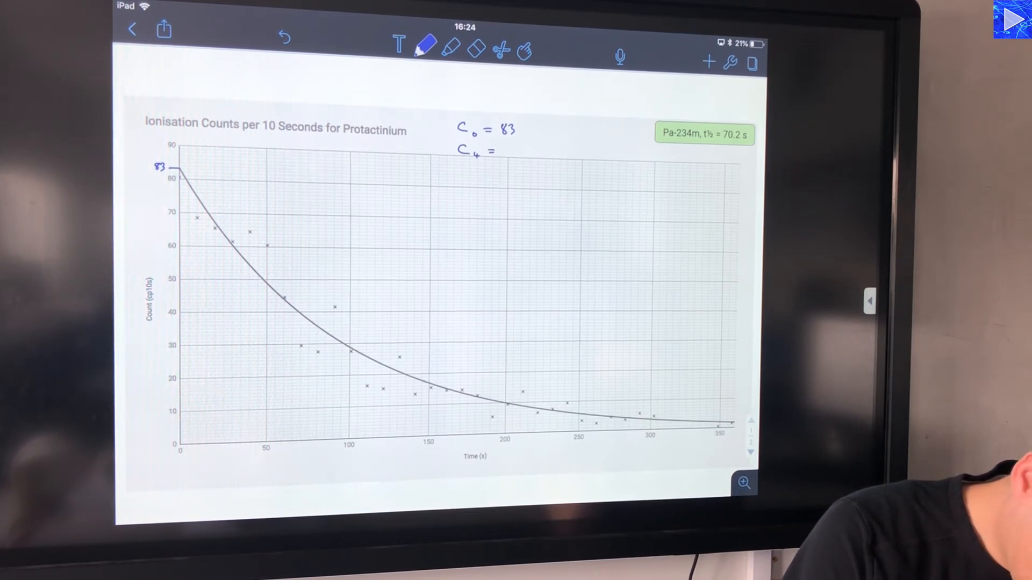
Step: Write C₄ = 5.2 above the chart
text(5.)
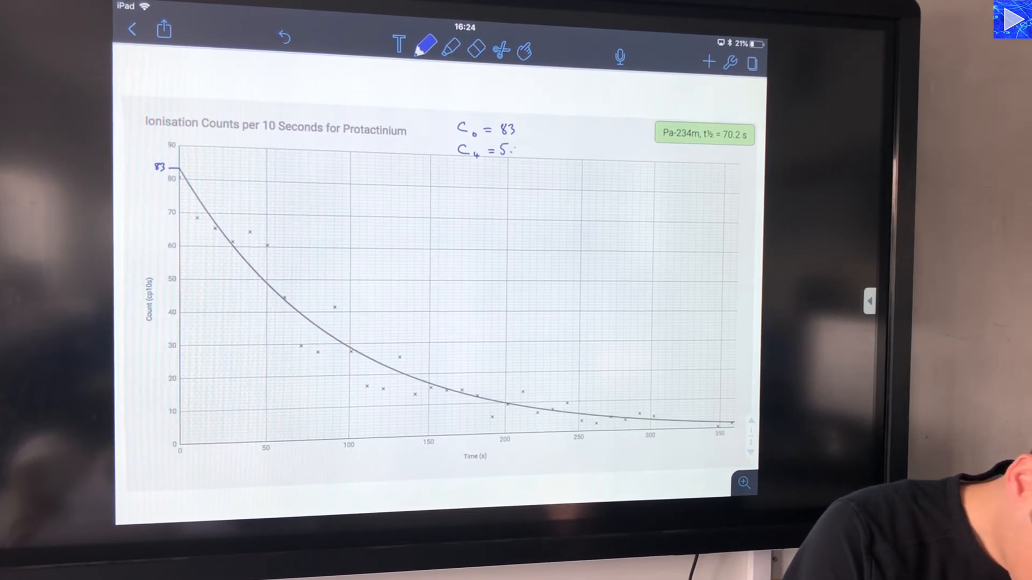
text(2)
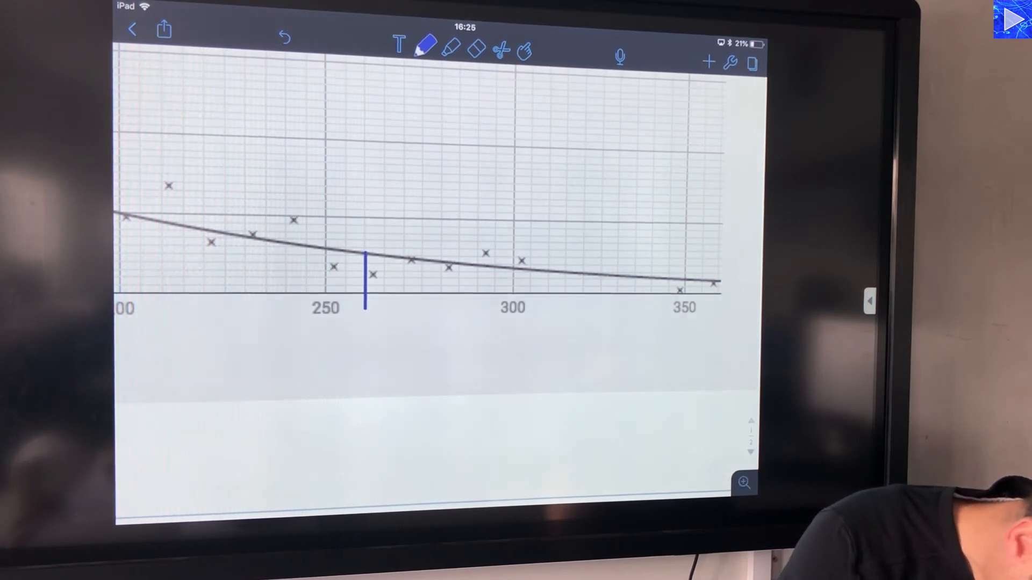
Step: Write 5.2 above the vertical line at 260 s
text(5.2)
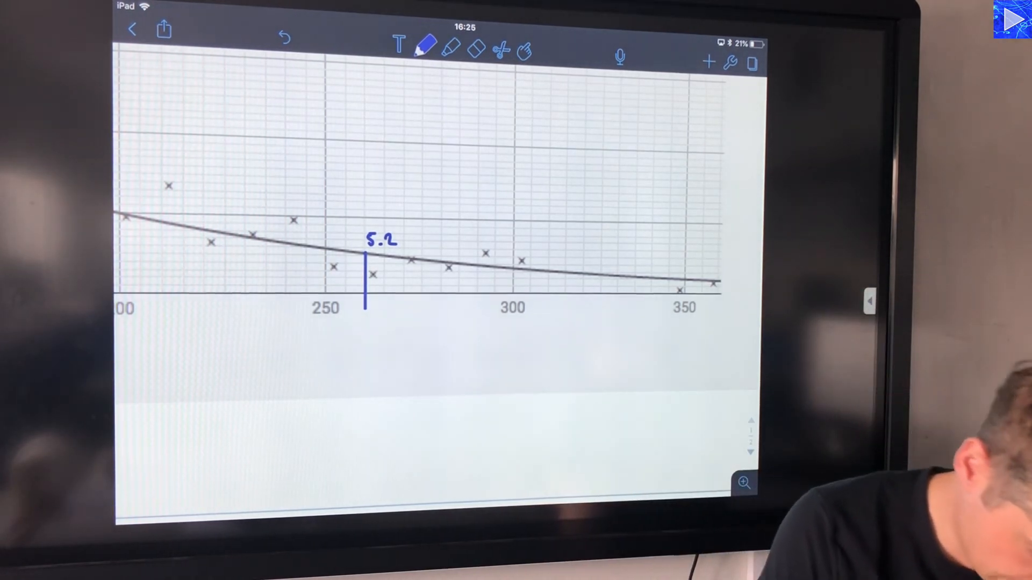
Step: Write 260 s under the mark and the working 4 t½ = 260 s ⇒ t½ = 65
text(260)
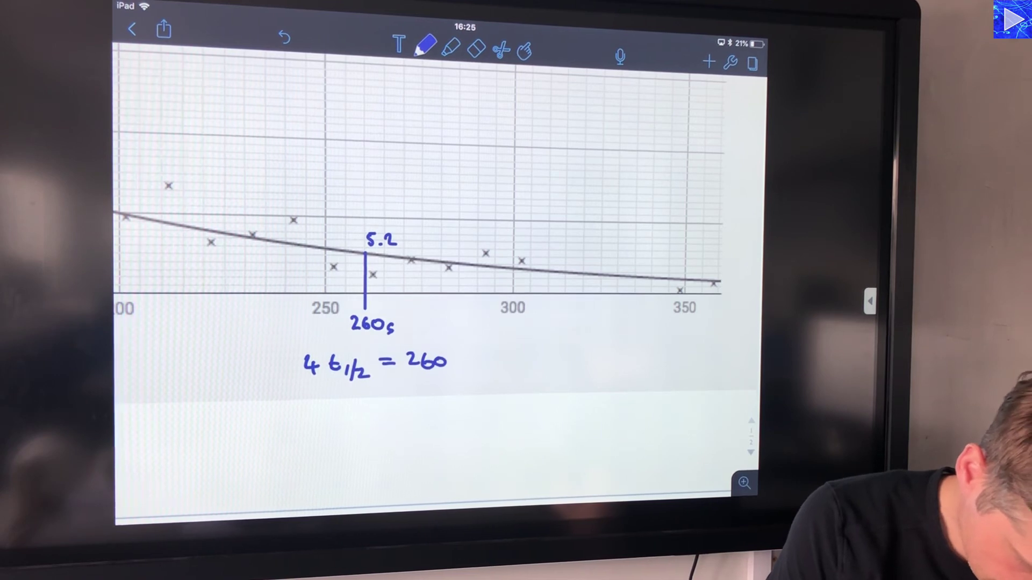
text(s)
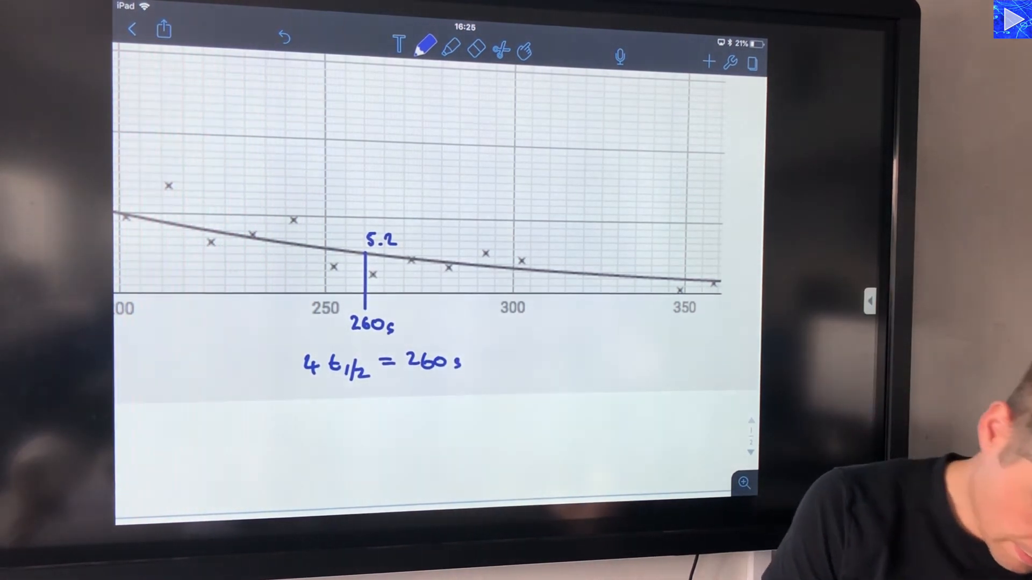
text(⇒ t₁)
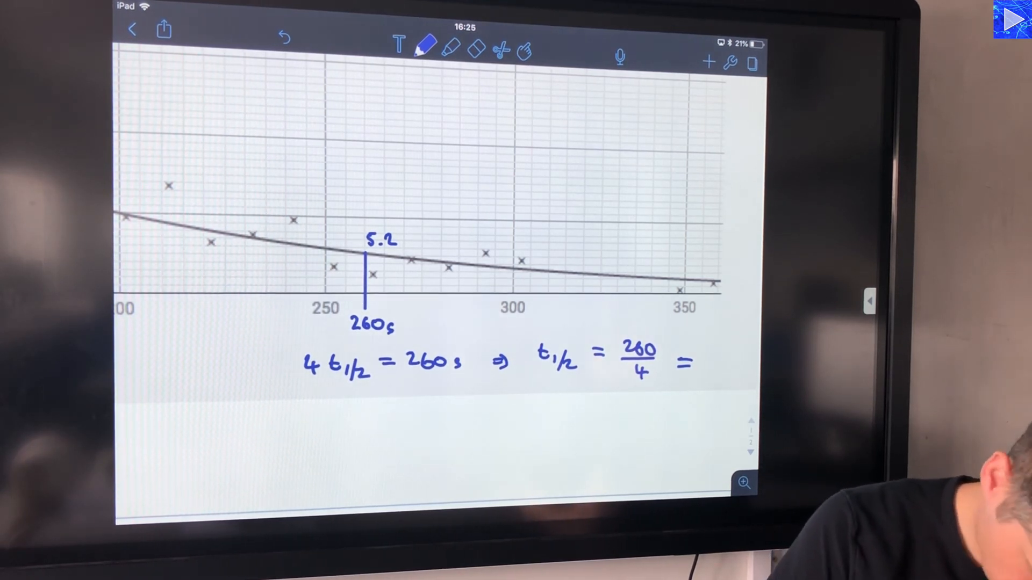
text(=65.)
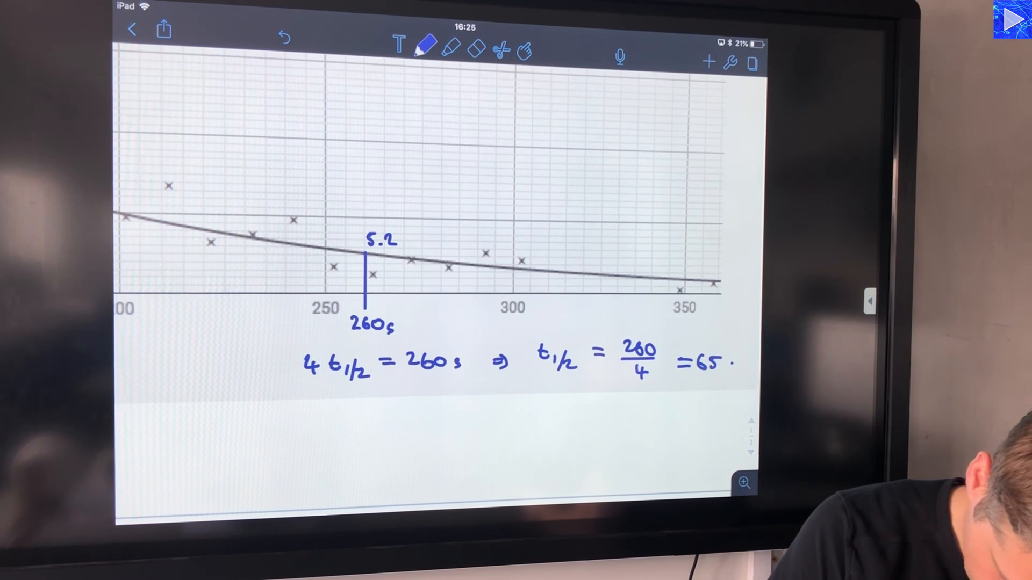